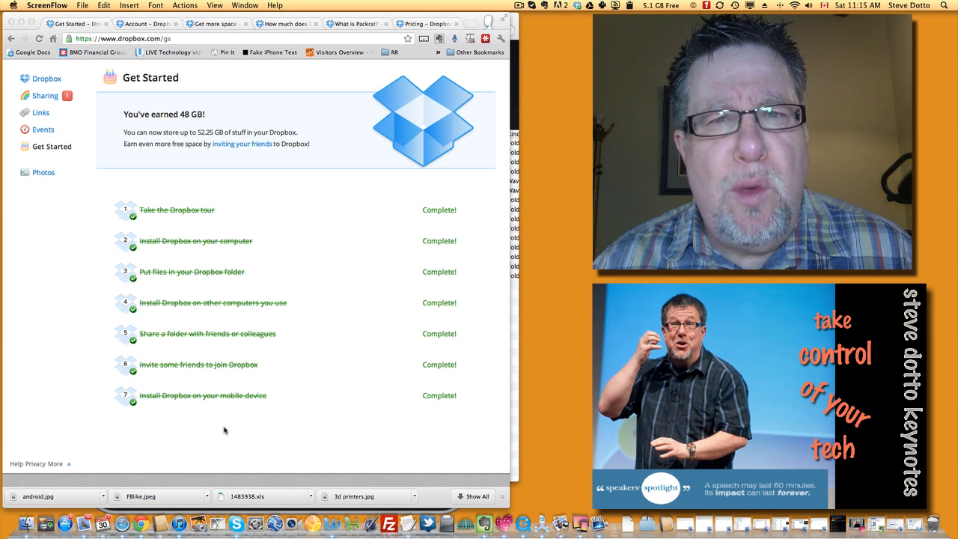
{"action": "mouse_move", "coordinate": [233, 423]}
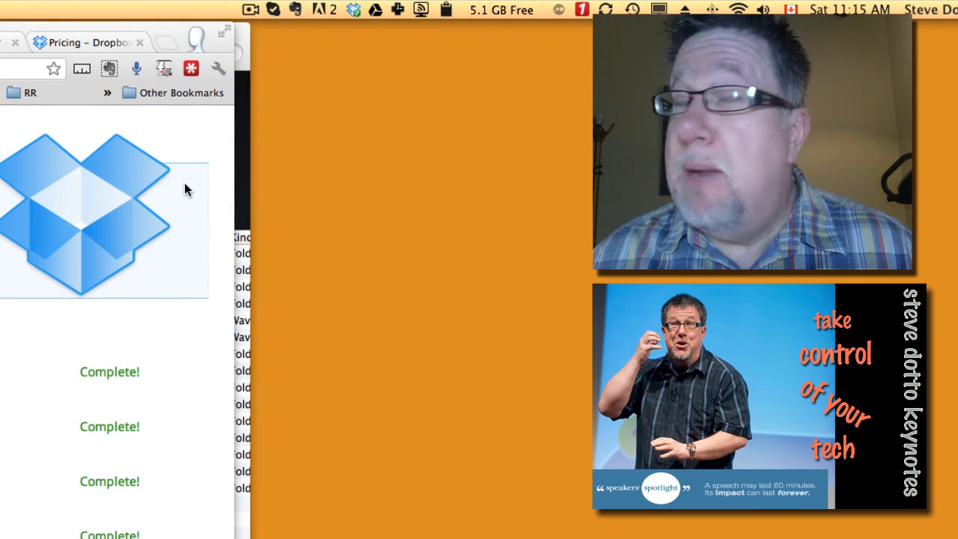
{"action": "mouse_move", "coordinate": [303, 97]}
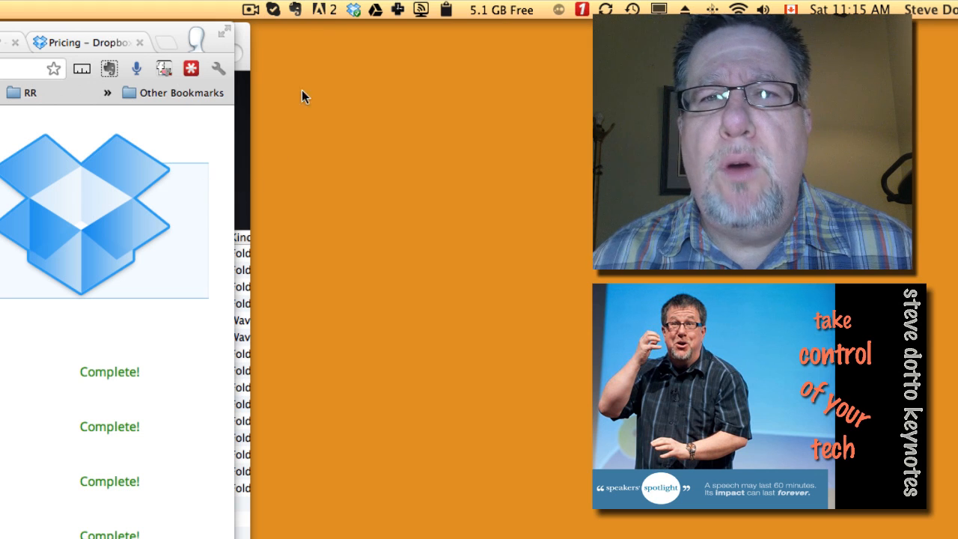
From the Dropbox menu bar icon, open the Dropbox folder in Finder and the Get More Space page
{"action": "left_click", "coordinate": [351, 9]}
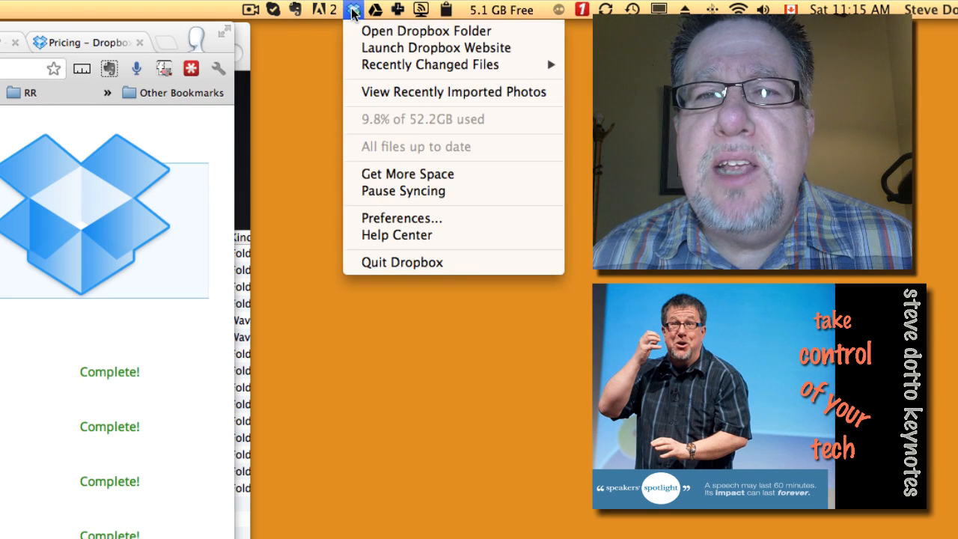
{"action": "mouse_move", "coordinate": [419, 30]}
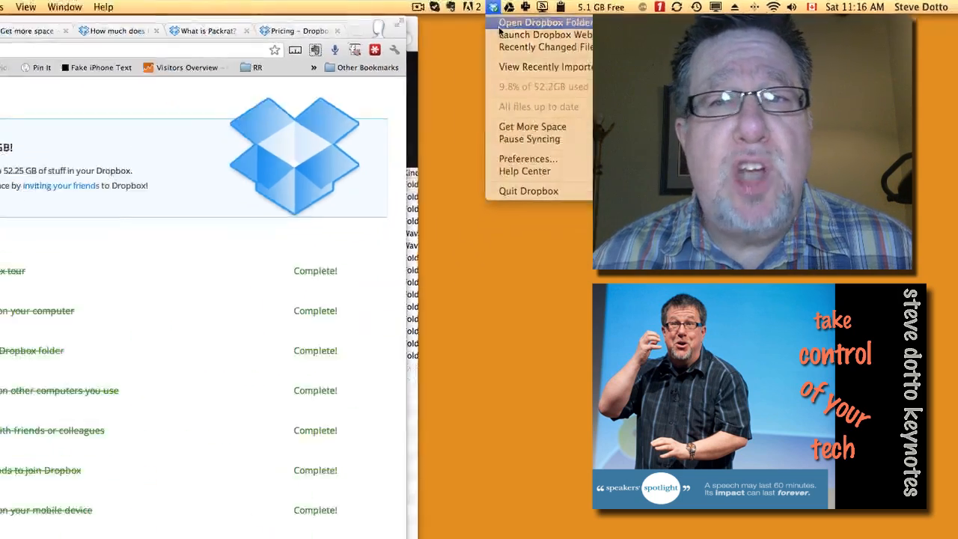
{"action": "left_click", "coordinate": [539, 22]}
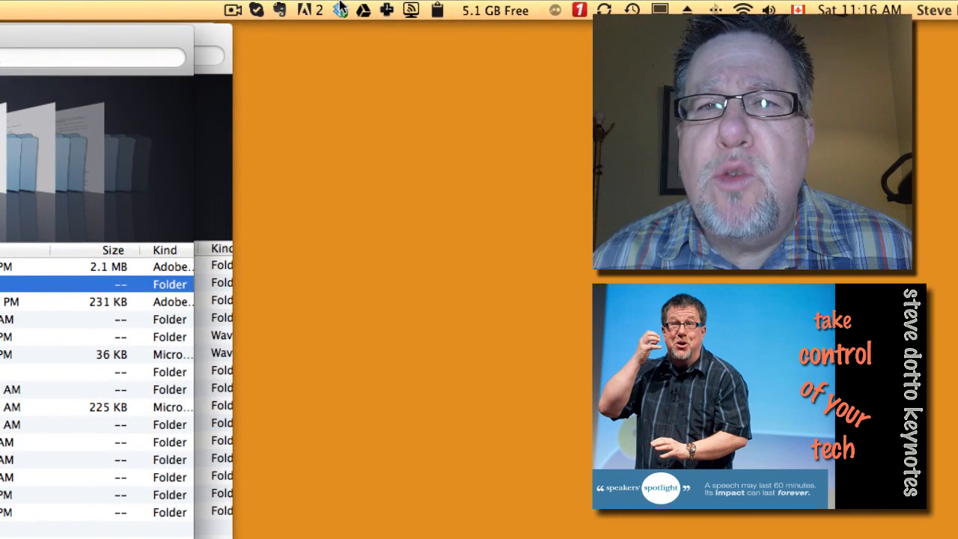
{"action": "left_click", "coordinate": [339, 10]}
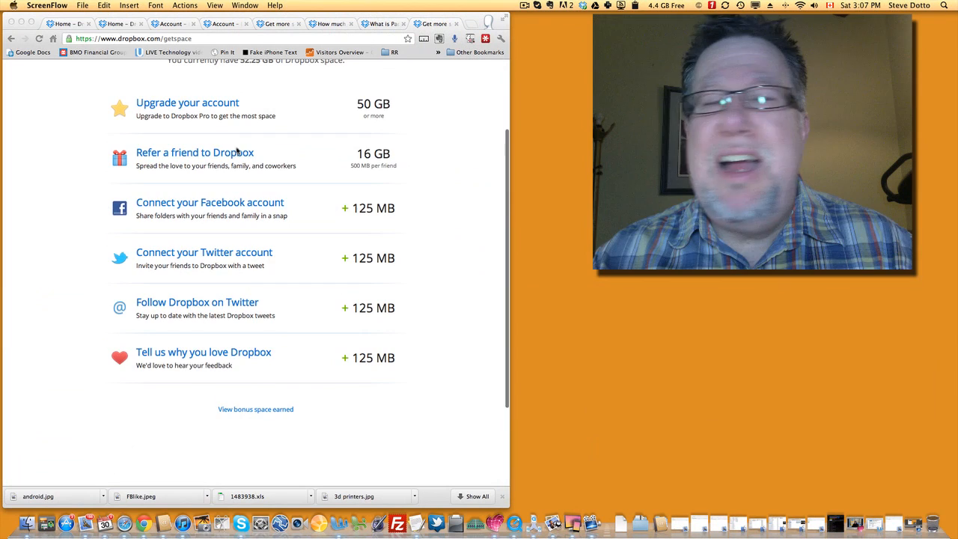
Leave the Get more space page for the Dropbox home file listing
{"action": "scroll", "scroll_direction": "up", "scroll_amount": 3}
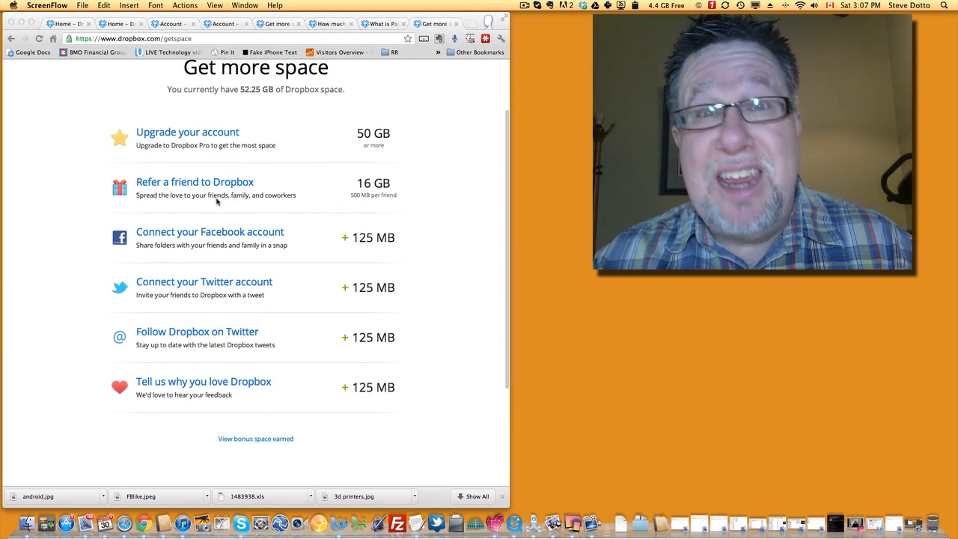
{"action": "mouse_move", "coordinate": [450, 206]}
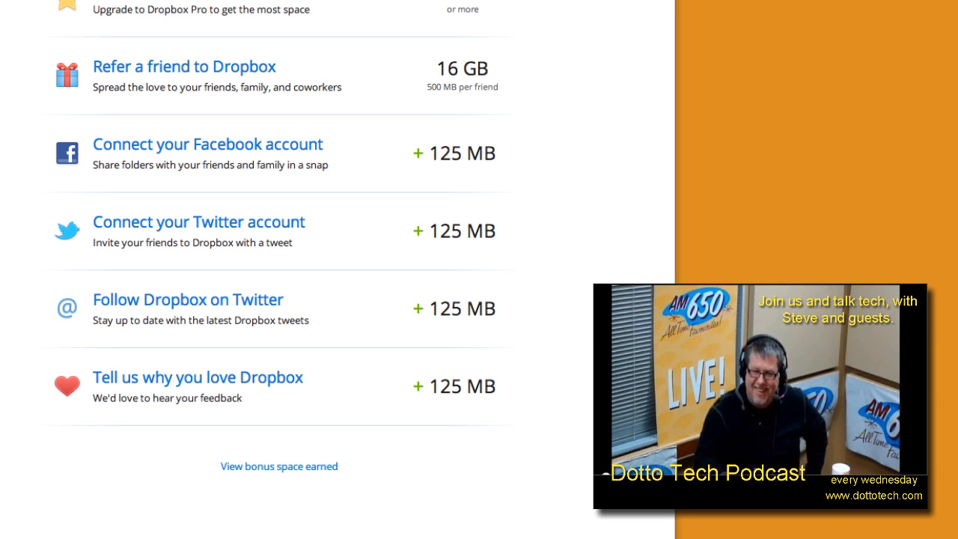
{"action": "left_click", "coordinate": [340, 10]}
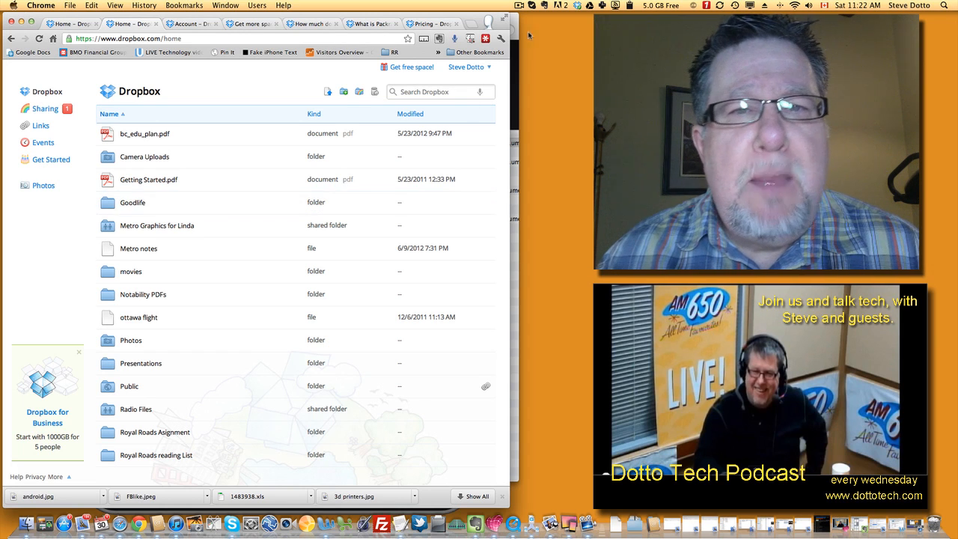
Open Settings from the account name dropdown to see 5.1 GB of 52.25 GB used
{"action": "left_click", "coordinate": [465, 67]}
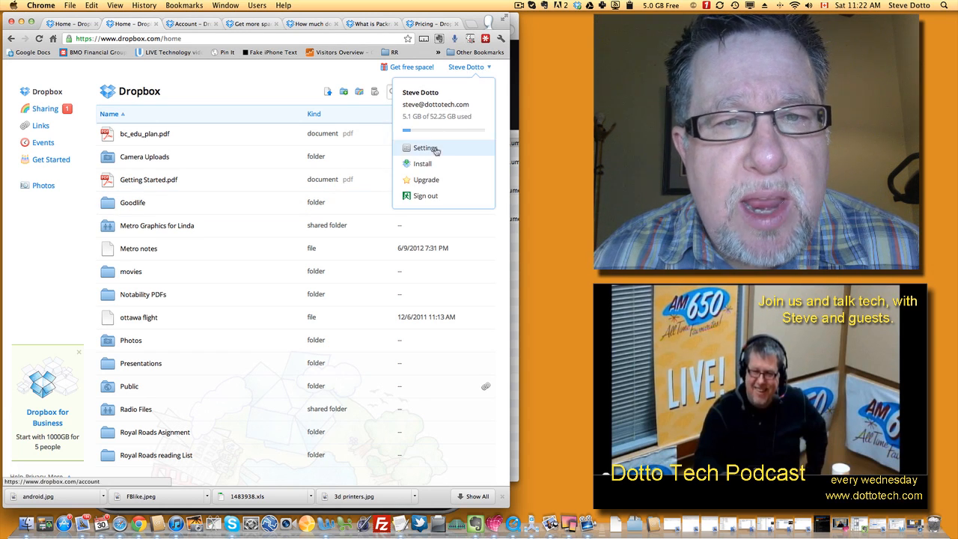
{"action": "left_click", "coordinate": [425, 148]}
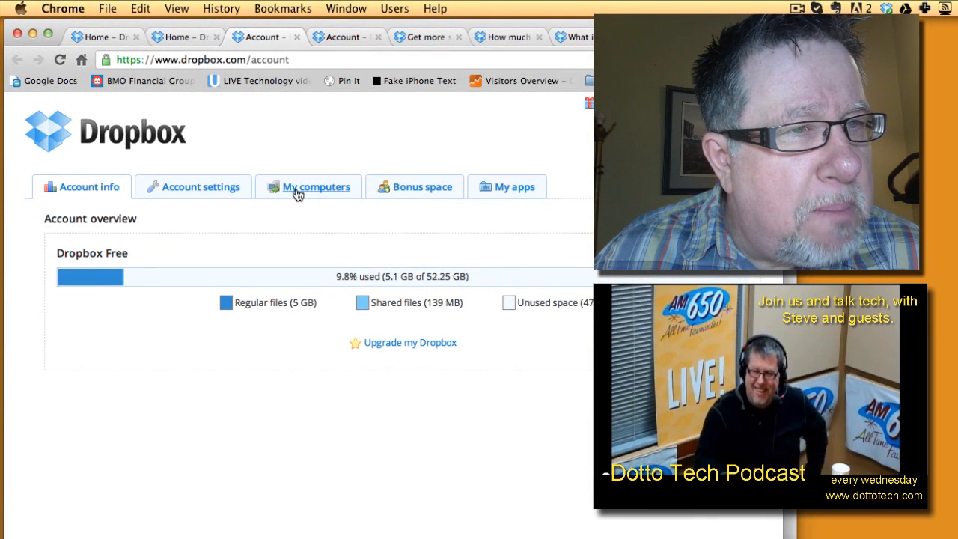
{"action": "mouse_move", "coordinate": [101, 309]}
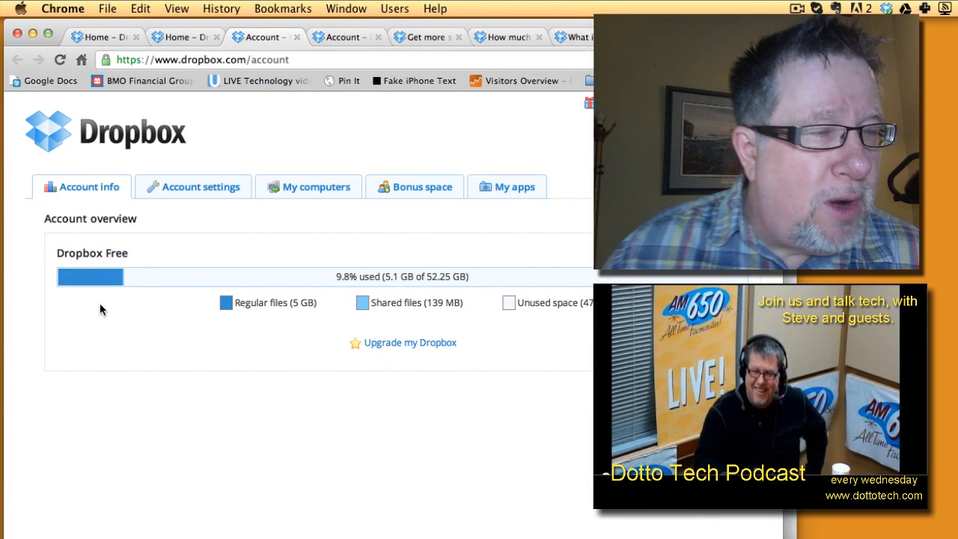
{"action": "mouse_move", "coordinate": [187, 306]}
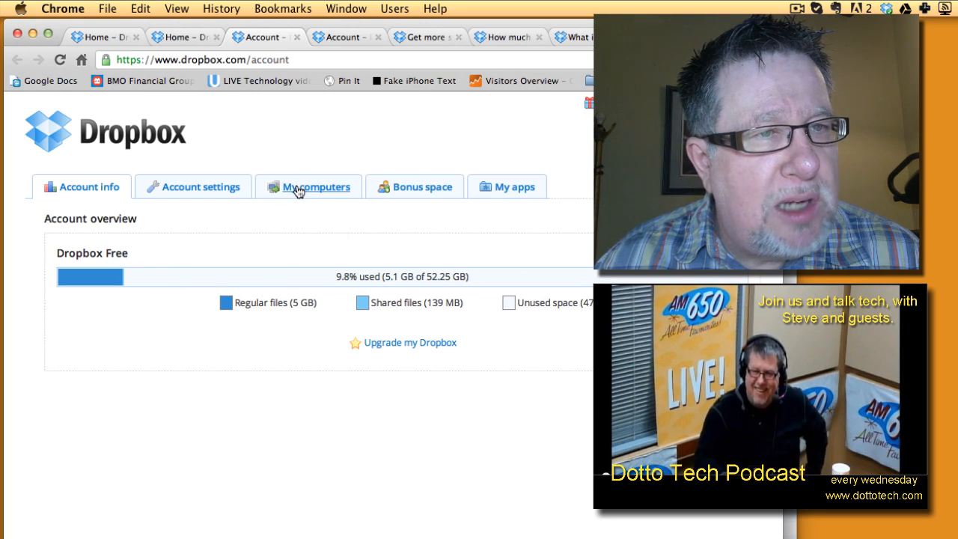
Show the My computers tab listing 1 iPad, 3 Macs, 1 iPhone and 1 Android phone
{"action": "left_click", "coordinate": [308, 186]}
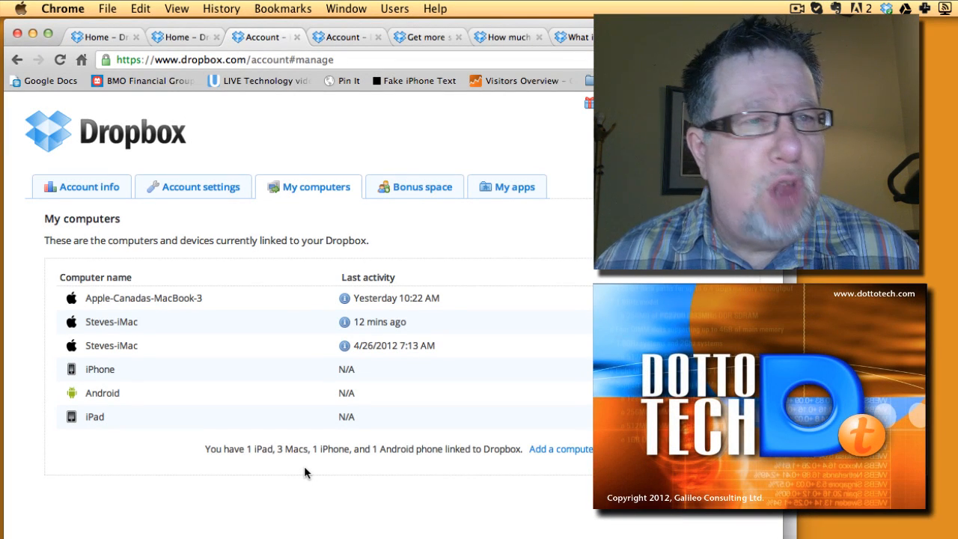
{"action": "mouse_move", "coordinate": [201, 338]}
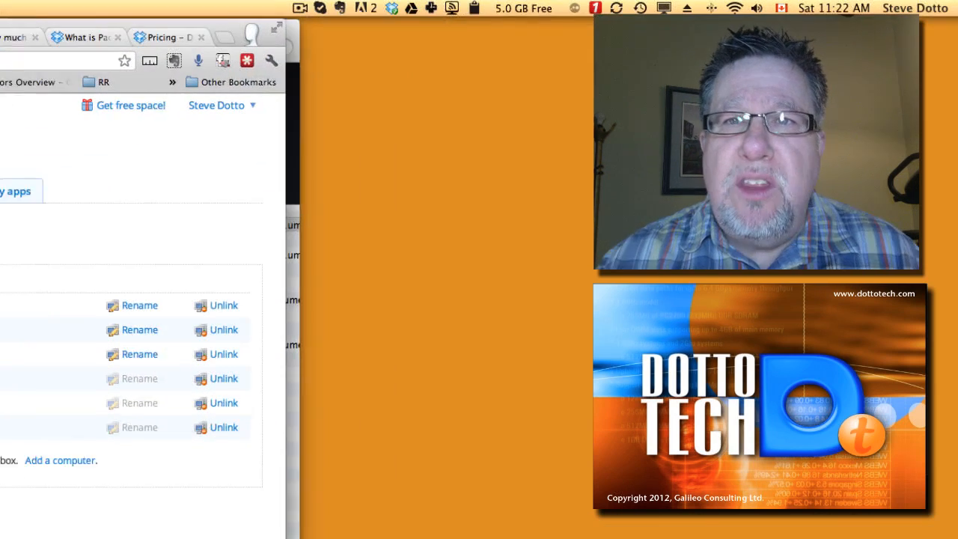
Choose Launch Dropbox Website from the Dropbox menu bar icon
{"action": "left_click", "coordinate": [372, 8]}
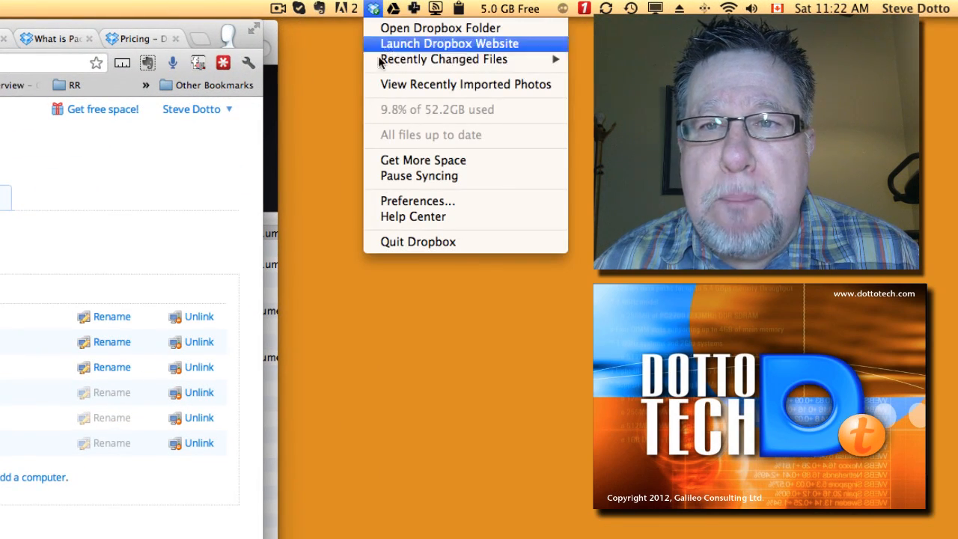
{"action": "left_click", "coordinate": [439, 28]}
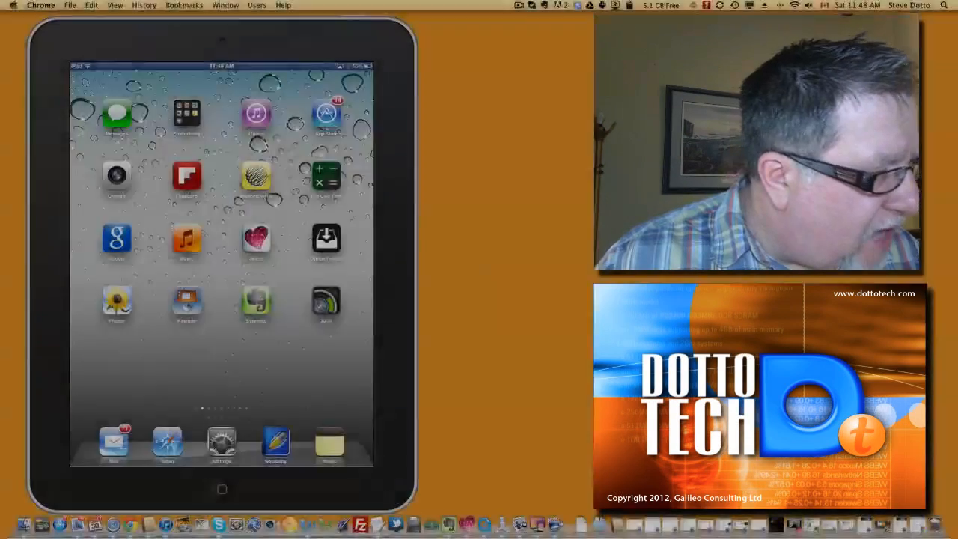
Hide the iPad Dropbox file list to view 238-Heverin_etal.pdf full screen
{"action": "left_click", "coordinate": [187, 116]}
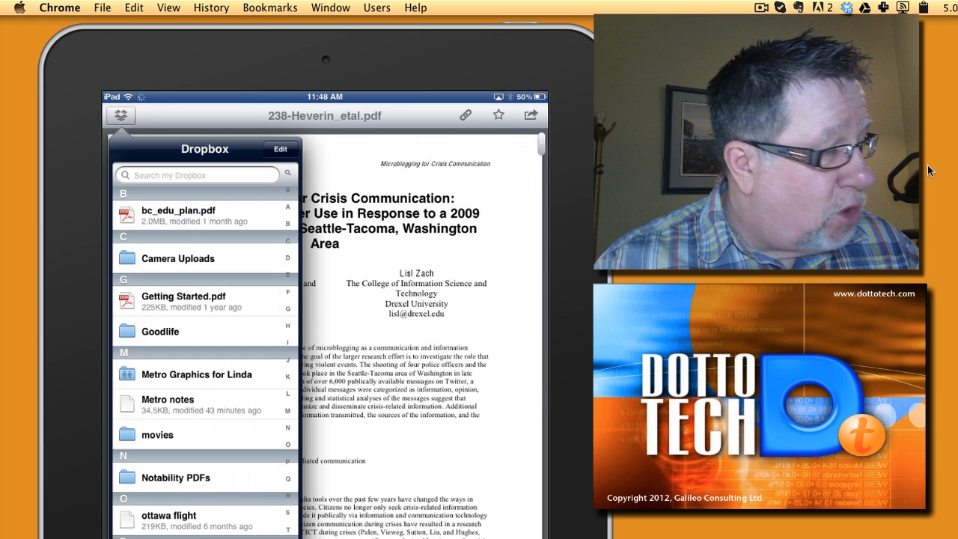
{"action": "left_click", "coordinate": [120, 115]}
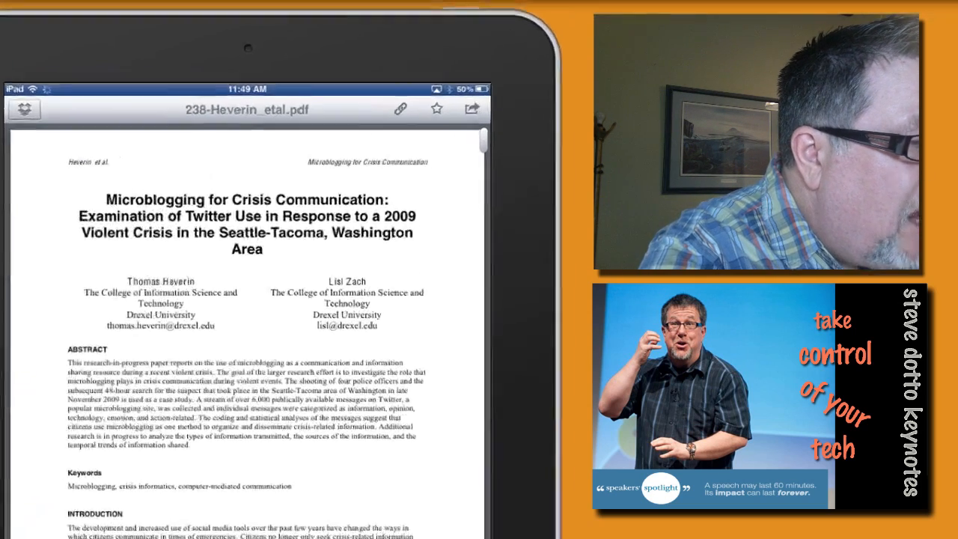
Open the Heverin PDF in Notability, importing pages 1–5
{"action": "left_click", "coordinate": [471, 109]}
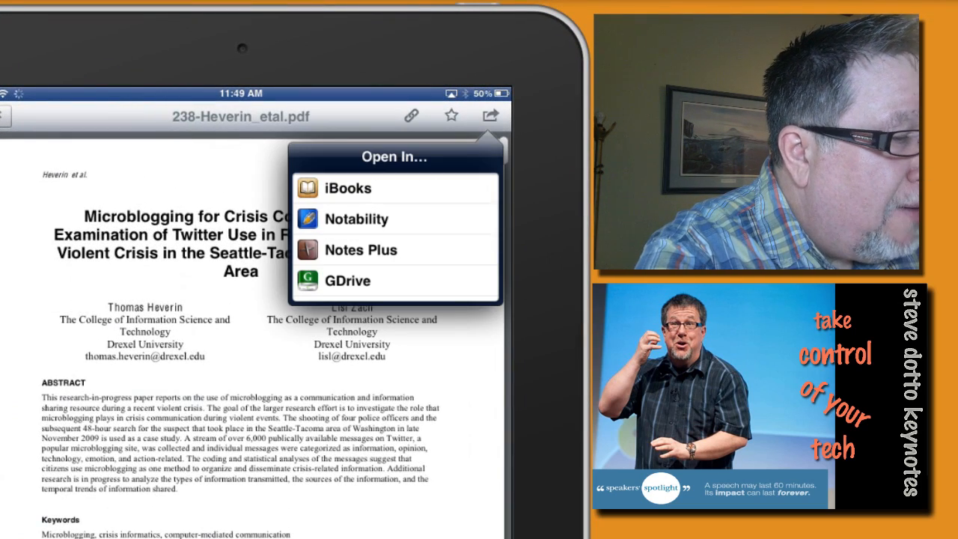
{"action": "left_click", "coordinate": [357, 219]}
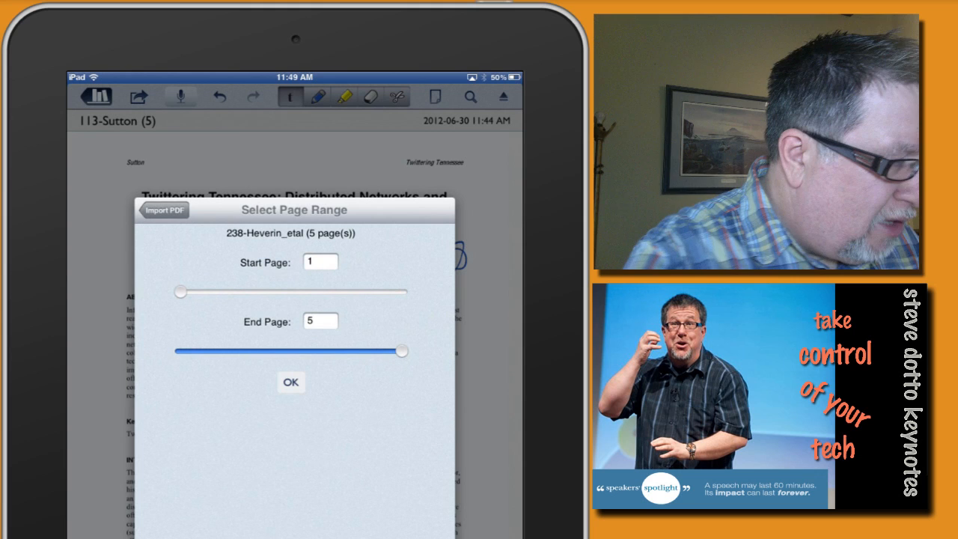
{"action": "left_click", "coordinate": [291, 382]}
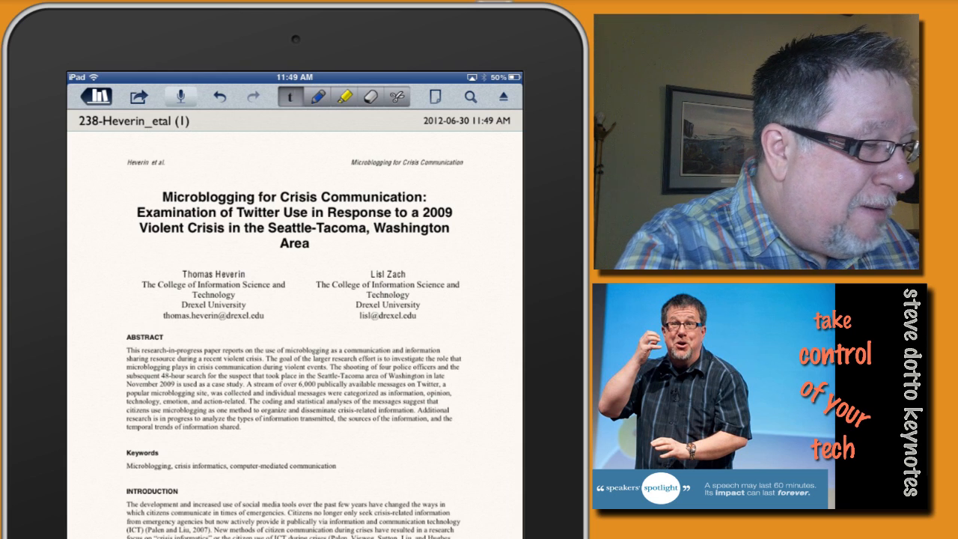
Draw a blue pen stroke beside the paper's title in Notability
{"action": "left_click", "coordinate": [318, 95]}
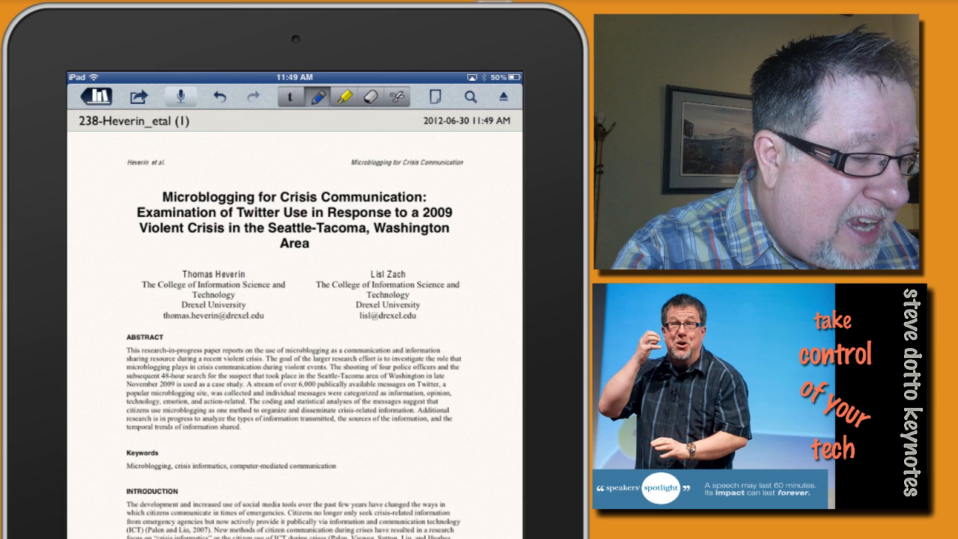
{"action": "left_click_drag", "start_coordinate": [446, 254], "coordinate": [494, 266]}
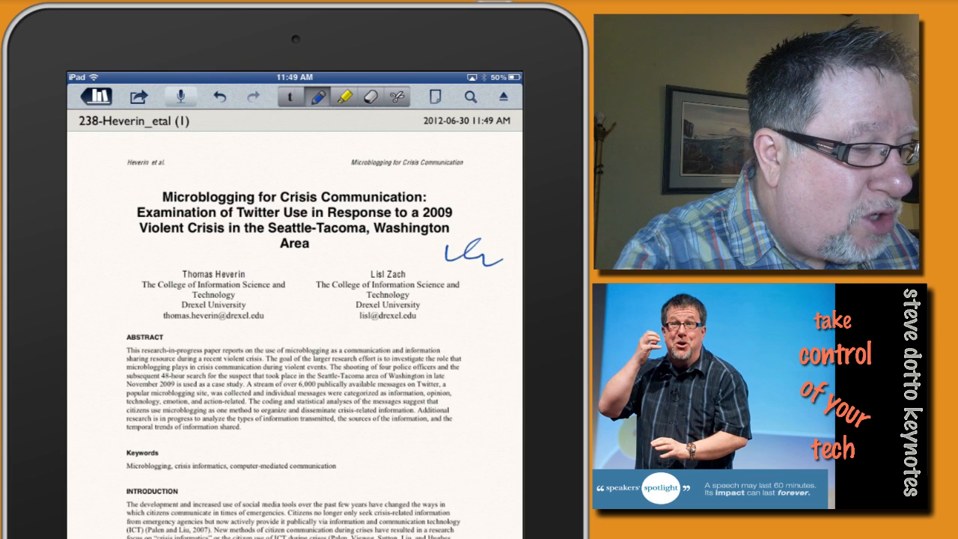
{"action": "left_click", "coordinate": [346, 96]}
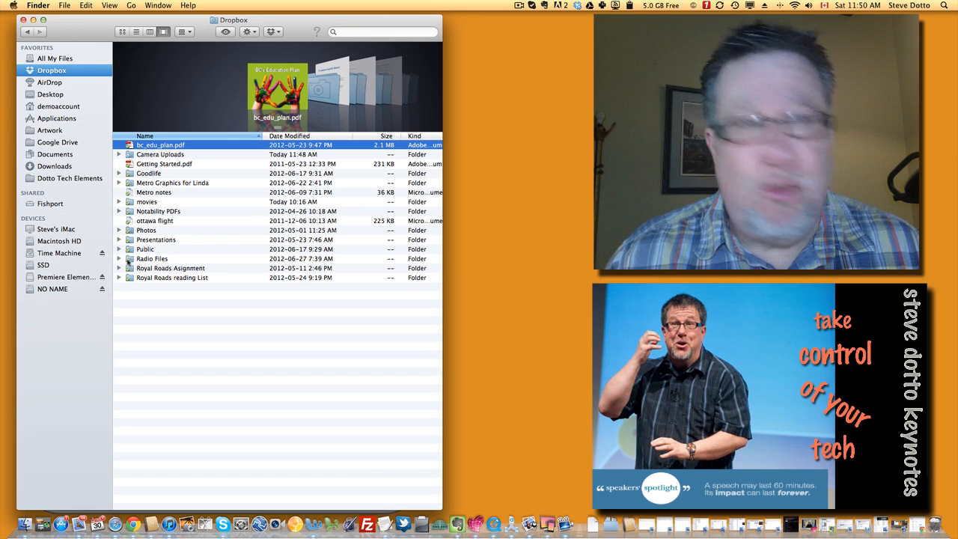
Expand the Dropbox Public folder and open the shortcut menu on 080420-003.wav
{"action": "left_click", "coordinate": [143, 248]}
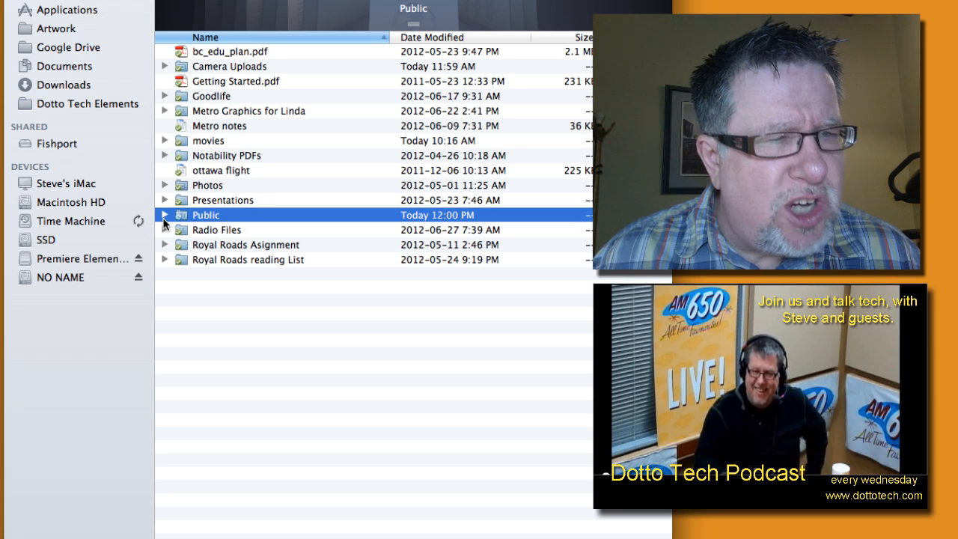
{"action": "left_click", "coordinate": [164, 215]}
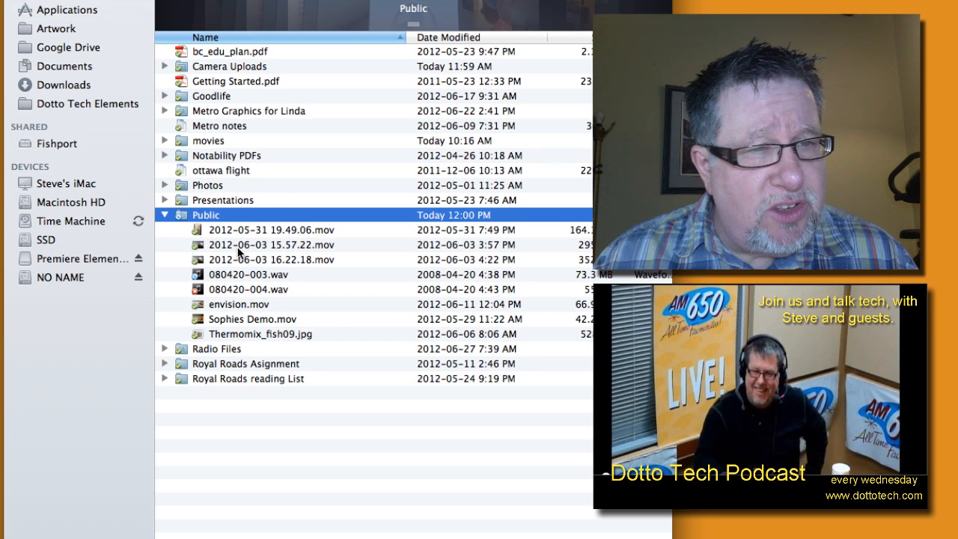
{"action": "mouse_move", "coordinate": [242, 345]}
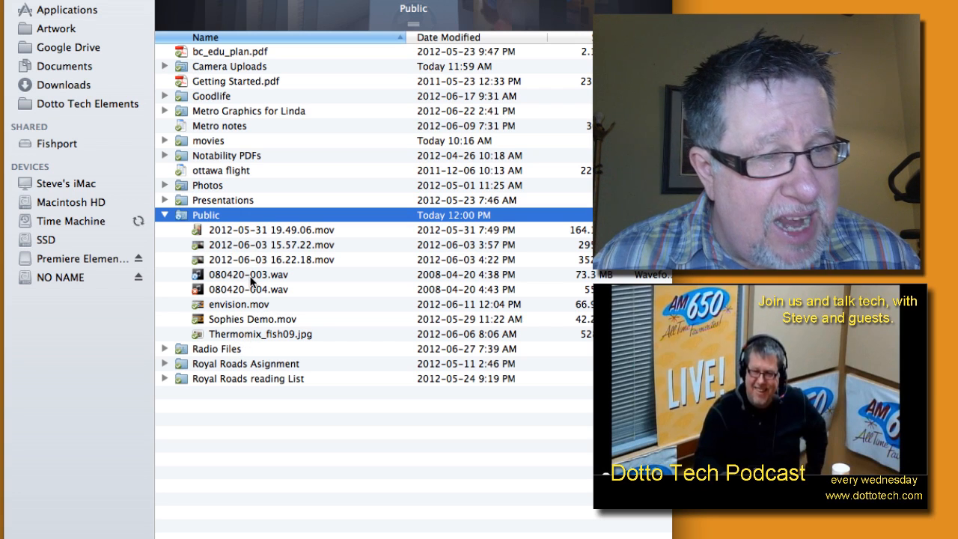
{"action": "left_click", "coordinate": [248, 274]}
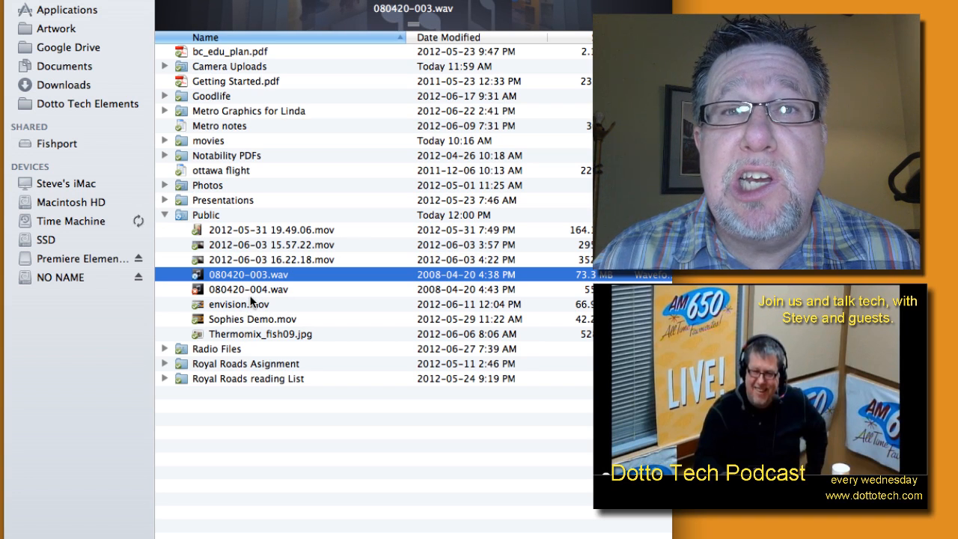
{"action": "right_click", "coordinate": [249, 274]}
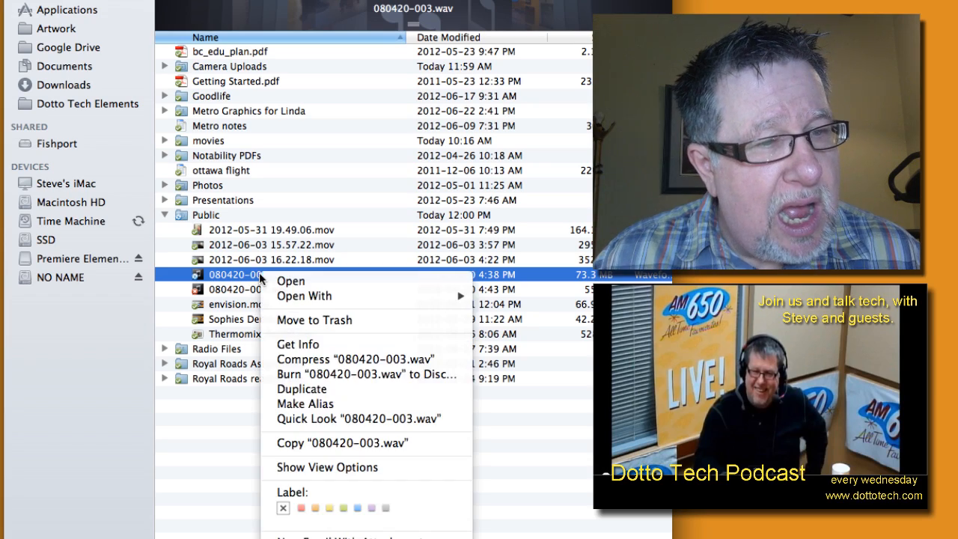
Copy the Public Link for 080420-003.wav from the Dropbox submenu
{"action": "left_click", "coordinate": [304, 296]}
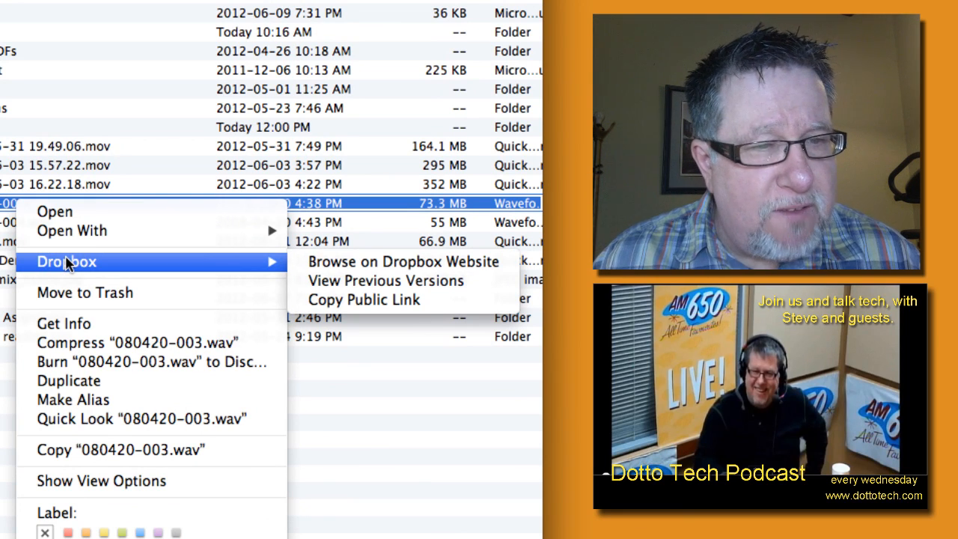
{"action": "mouse_move", "coordinate": [383, 300]}
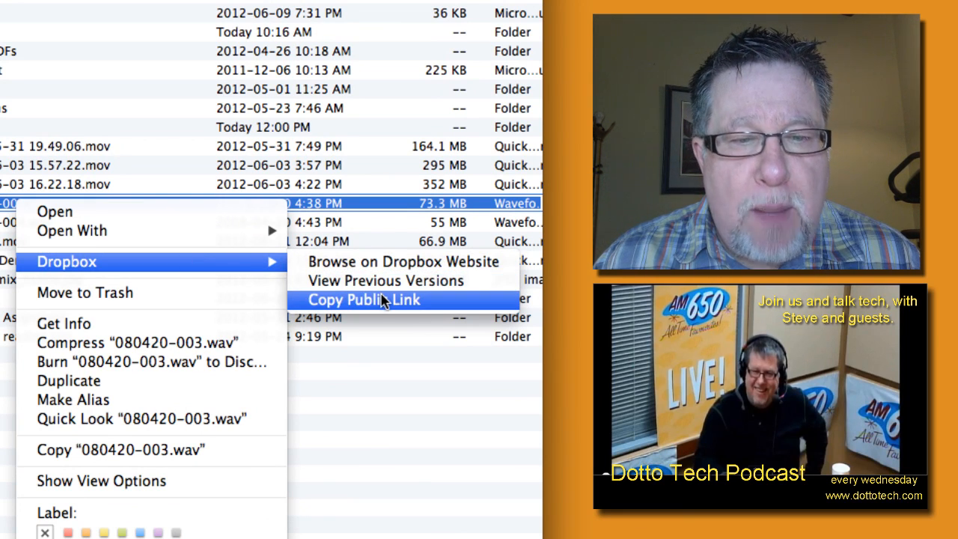
{"action": "left_click", "coordinate": [364, 299]}
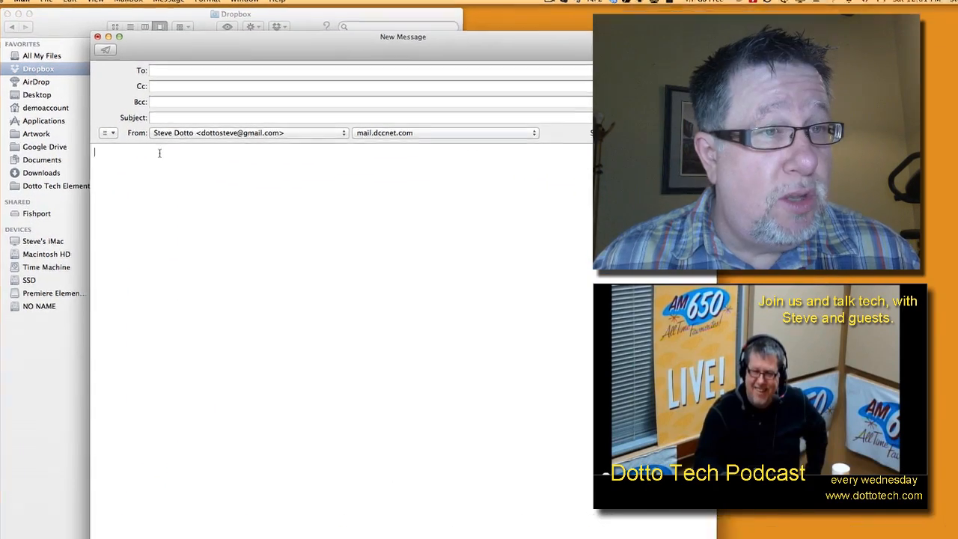
{"action": "type", "text": "https://dl.dropbox.com/u/30156543/080420-003.wav"}
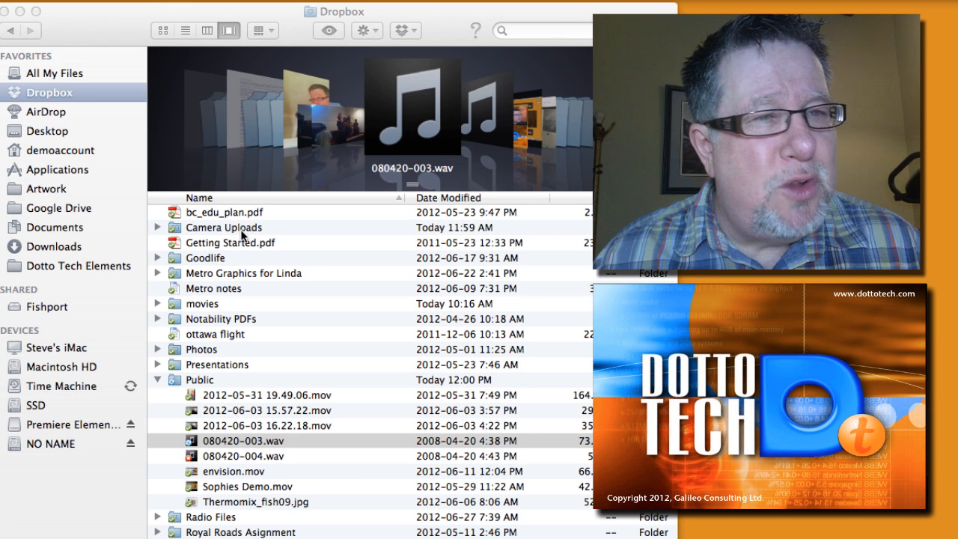
{"action": "left_click", "coordinate": [223, 227]}
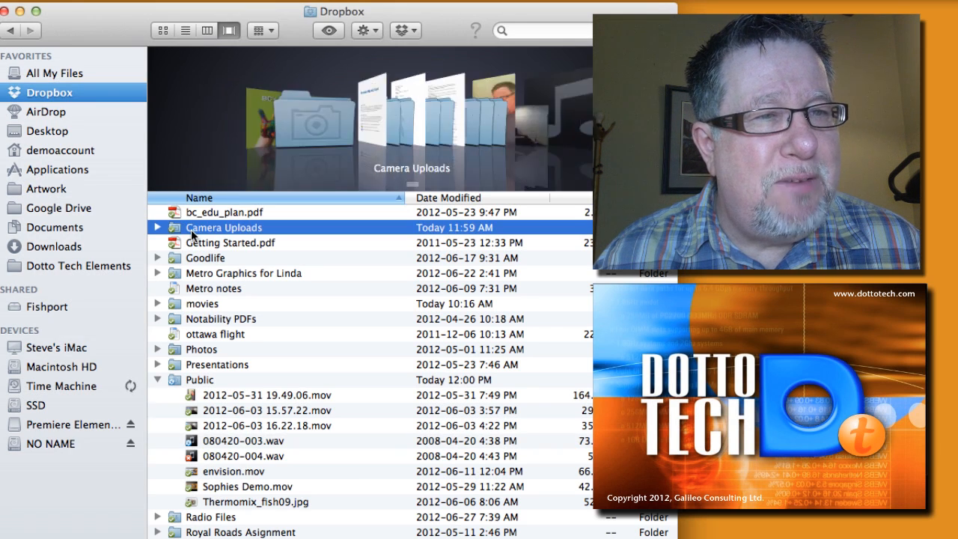